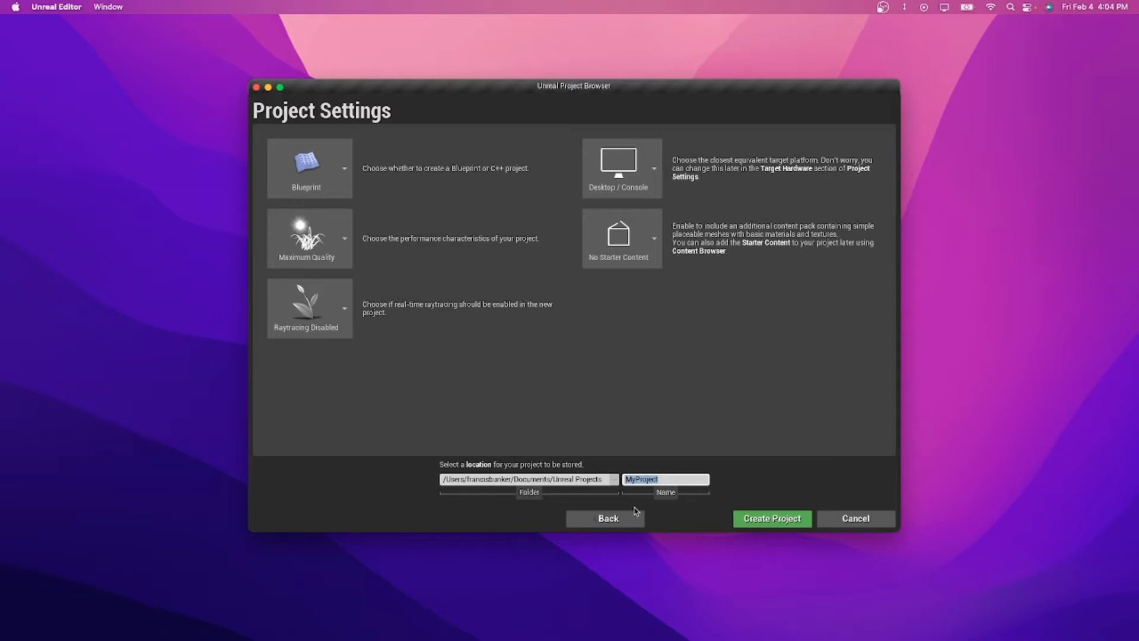
Create the Blueprint project named Teleport with no starter content
type("Teleg")
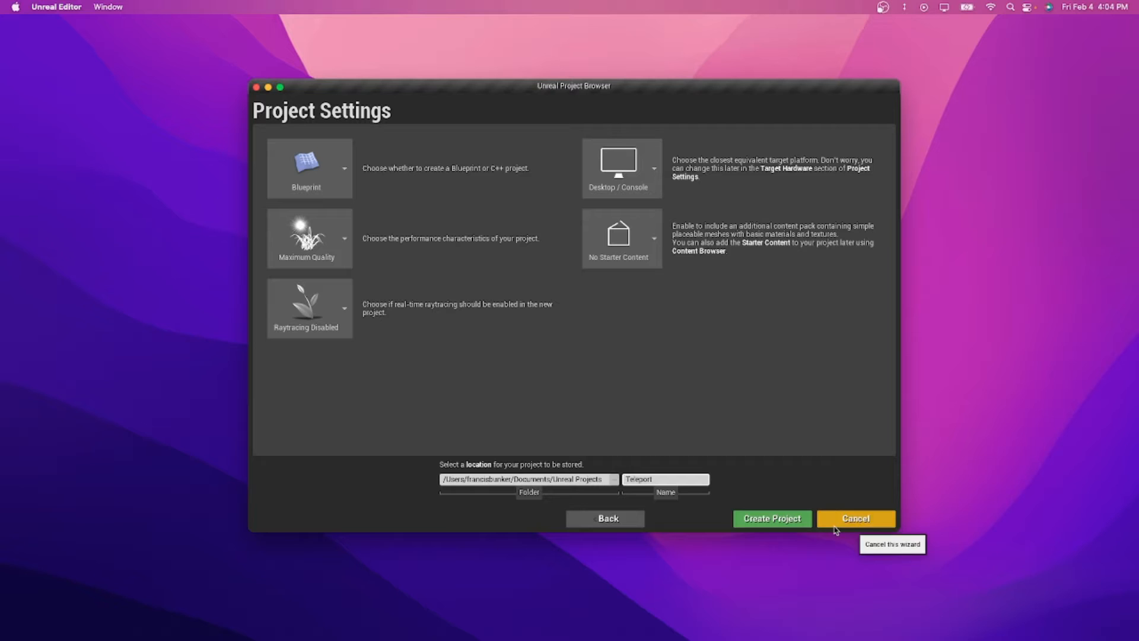
left_click(855, 519)
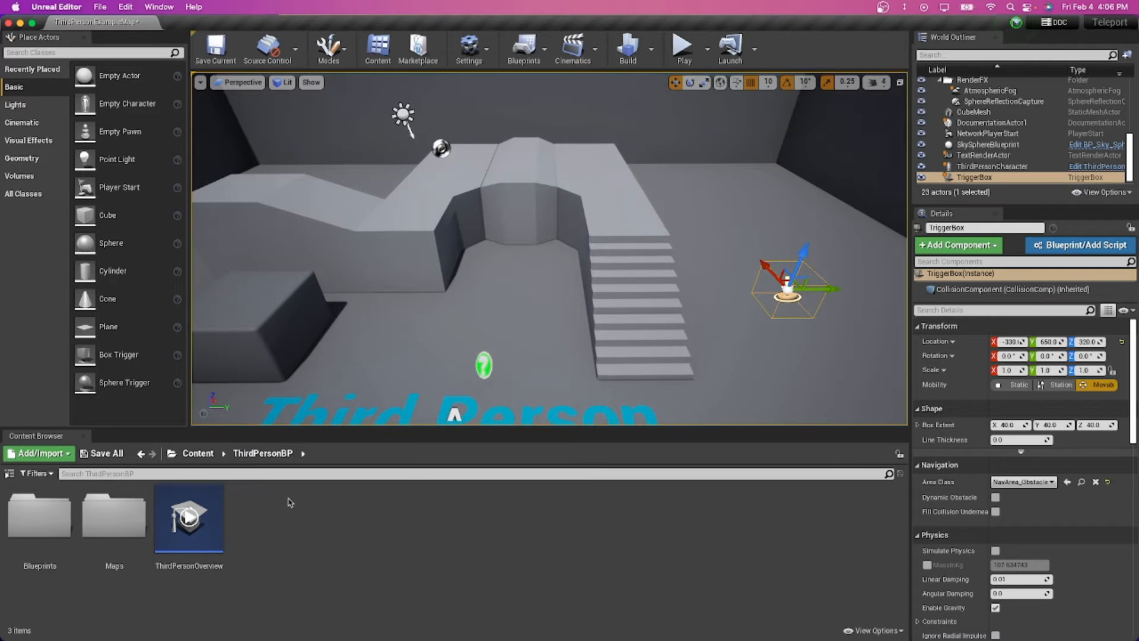
mouse_move(39, 516)
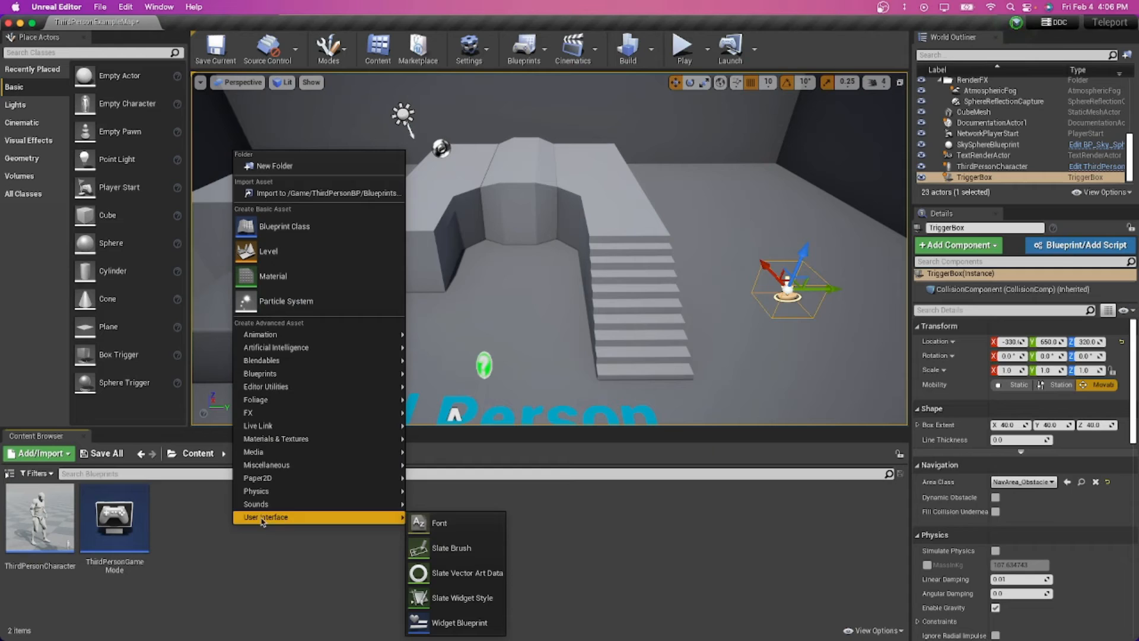
Add an Actor-based blueprint class named teleporter in the Blueprints folder
left_click(283, 226)
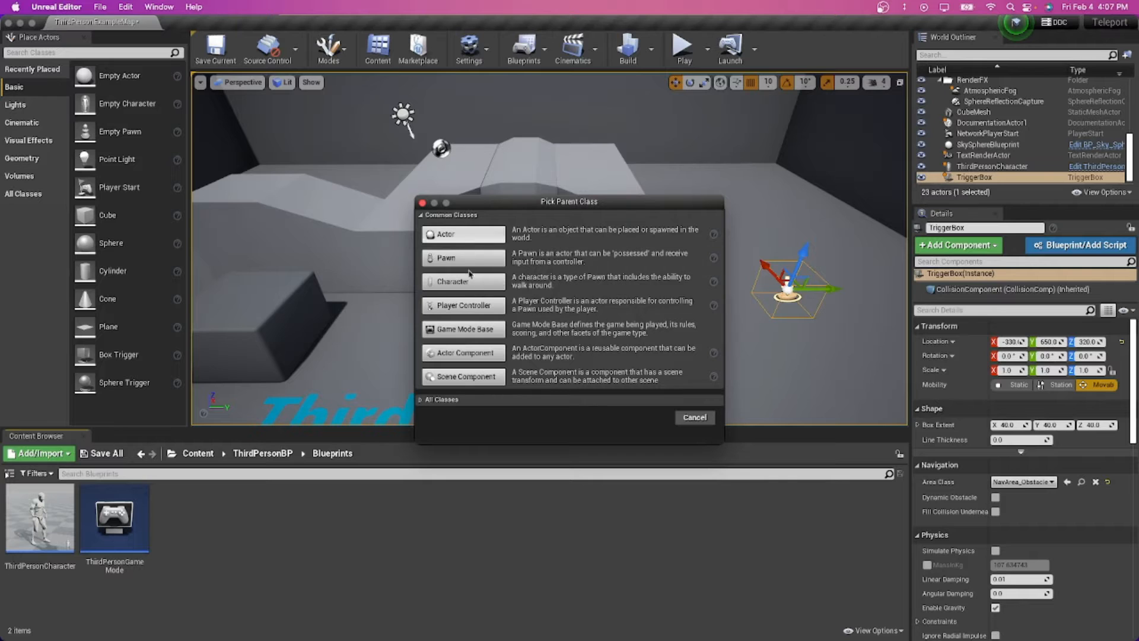
left_click(693, 417)
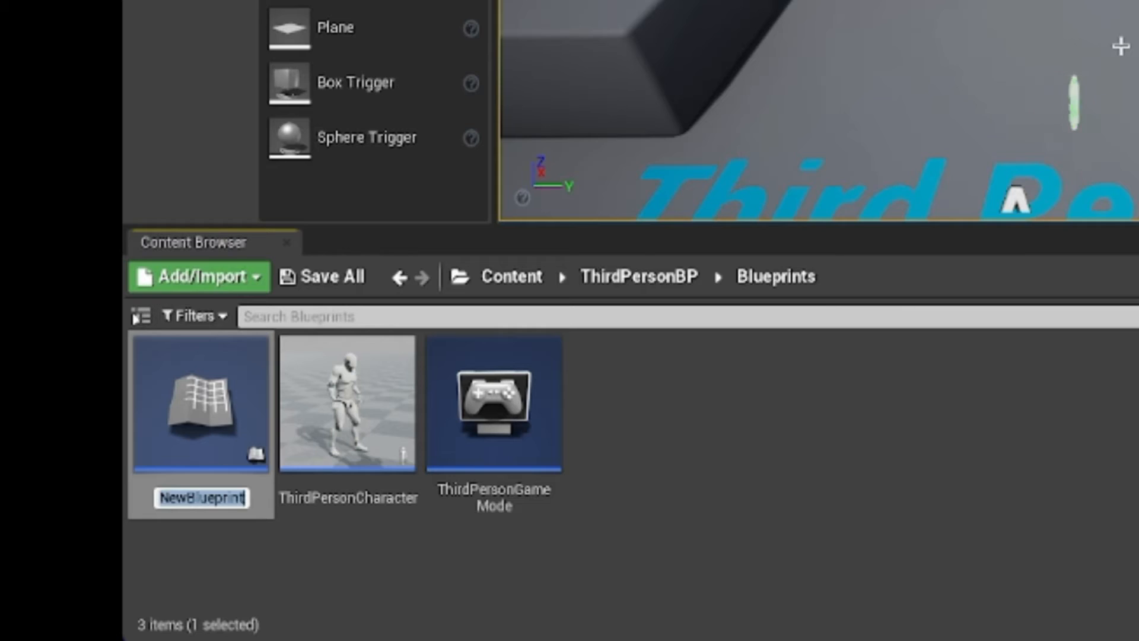
type("teleporter")
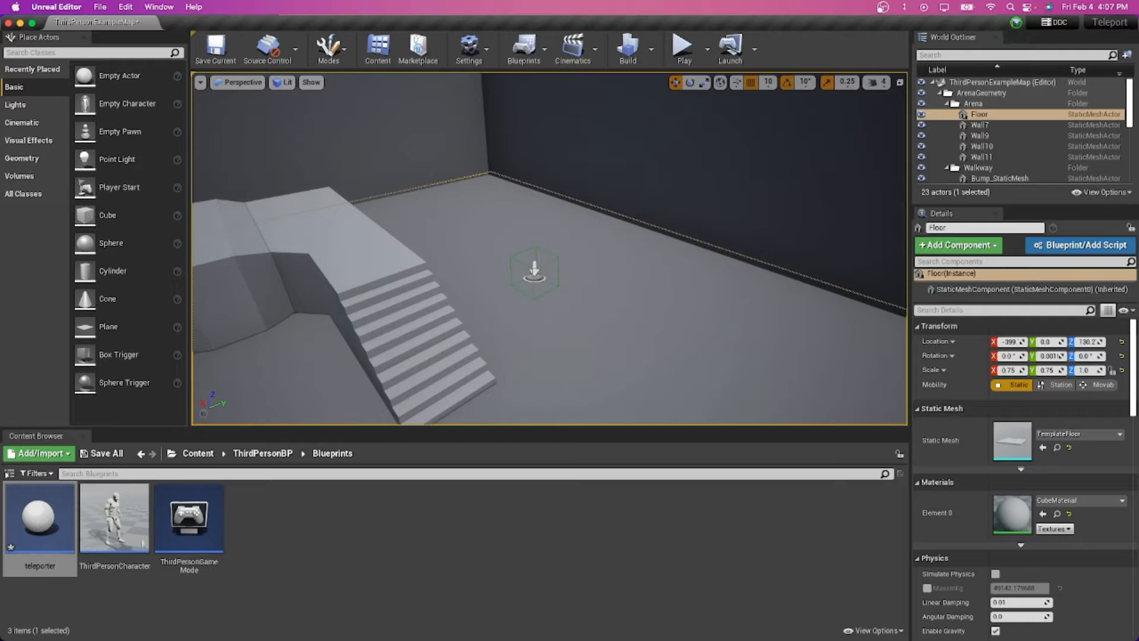
Move the TriggerBox down to the foot of the stairs
left_click(976, 178)
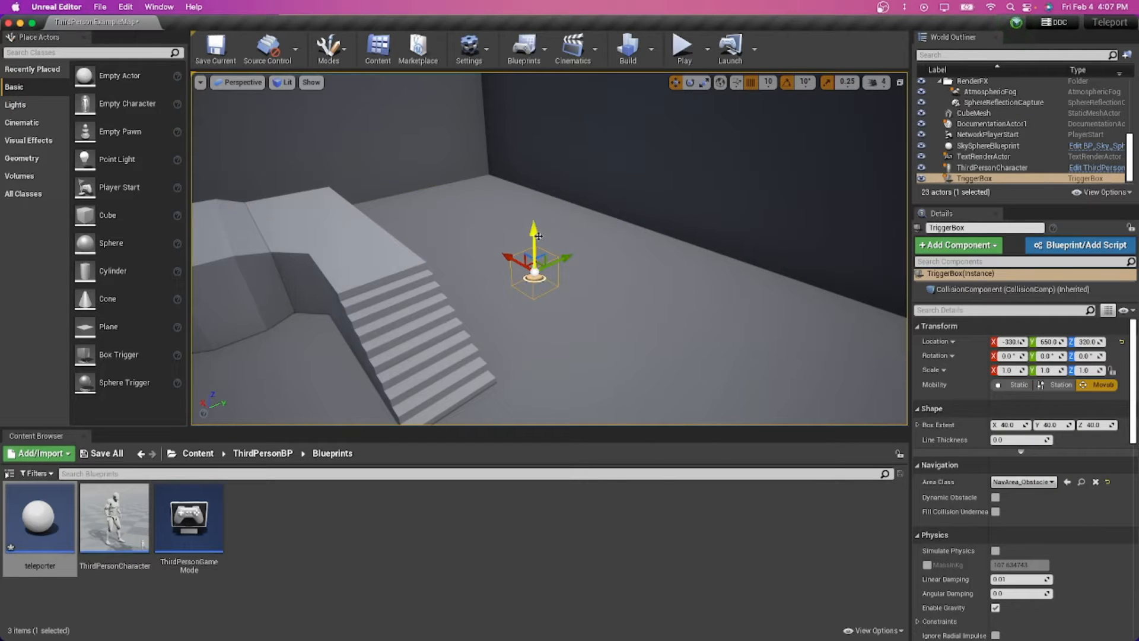
left_click_drag(534, 233, 534, 301)
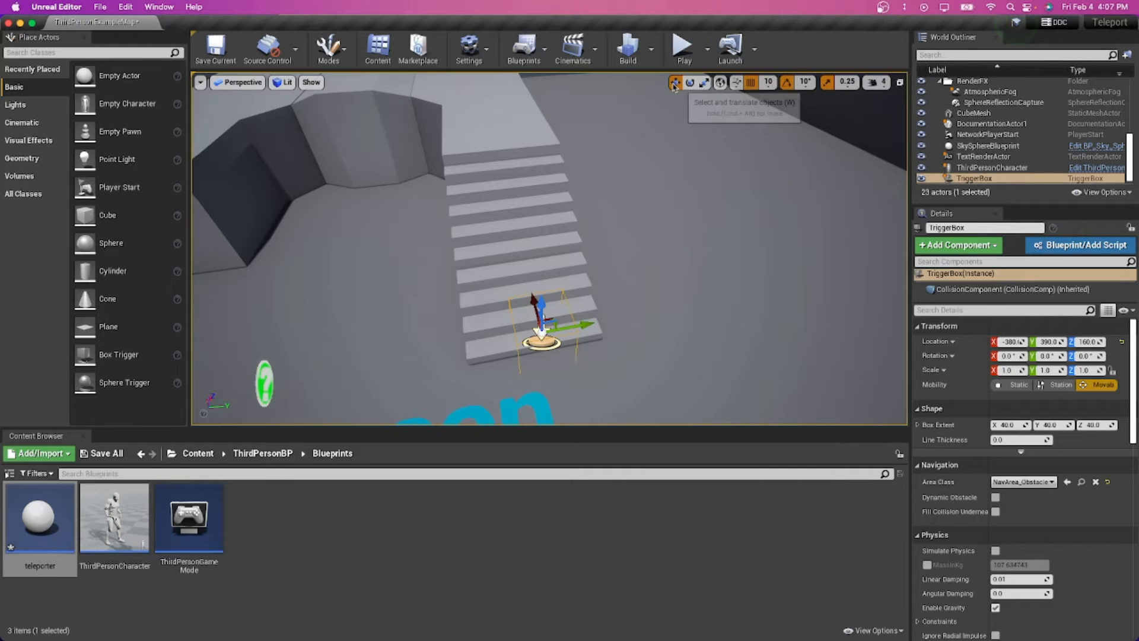
left_click(688, 82)
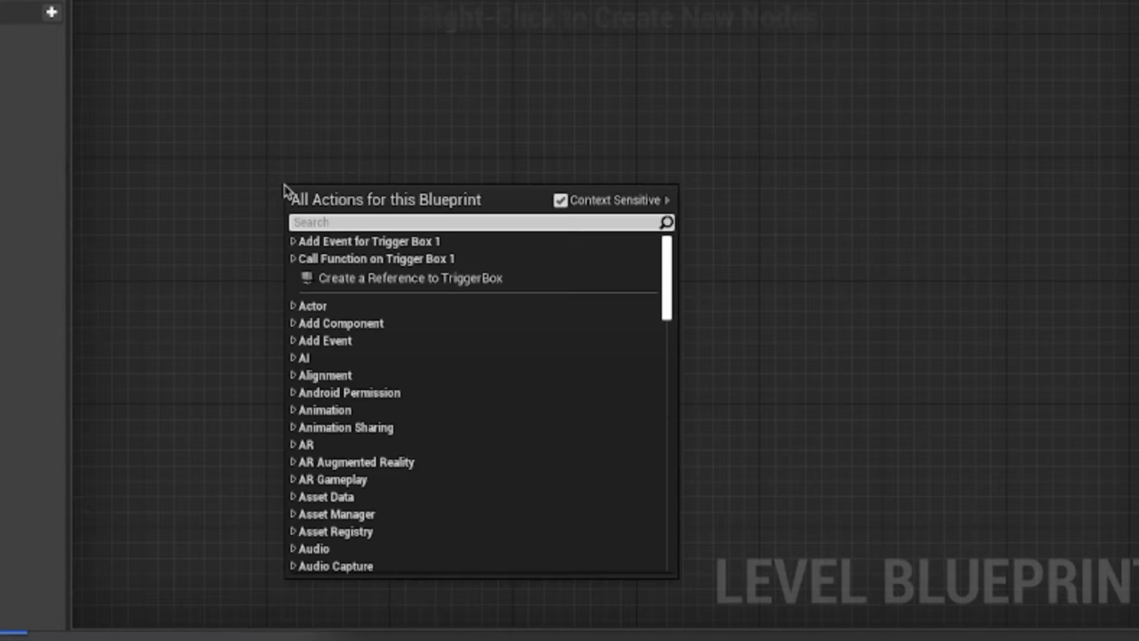
Wire the TriggerBox begin-overlap event to a Teleport node targeting the player character
type("on actor begin overla")
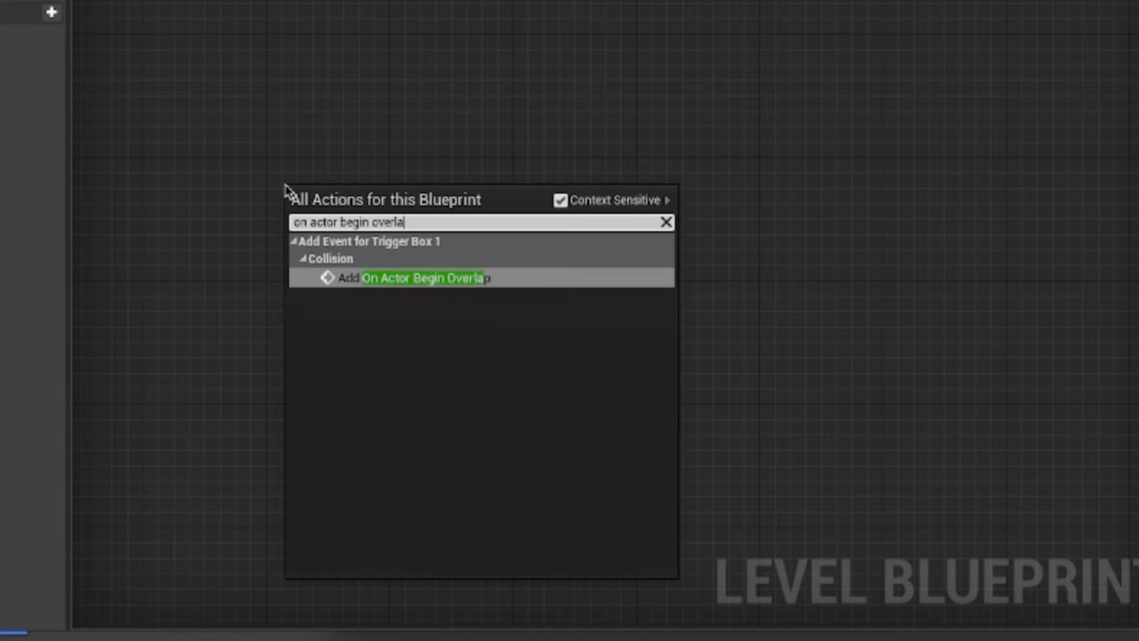
left_click(423, 277)
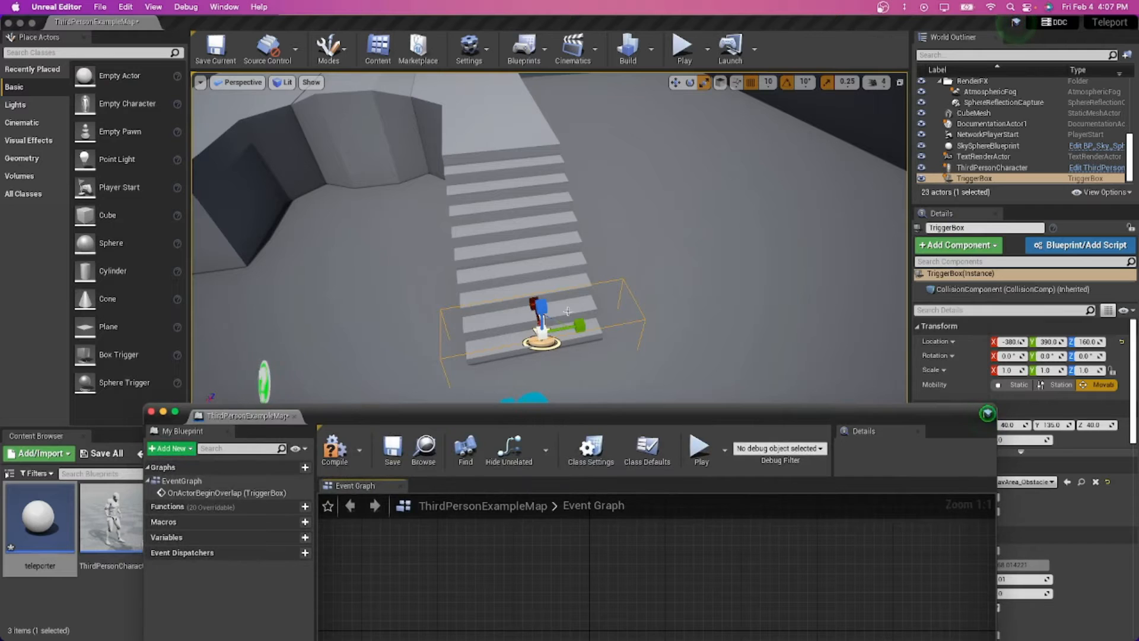
mouse_move(509, 447)
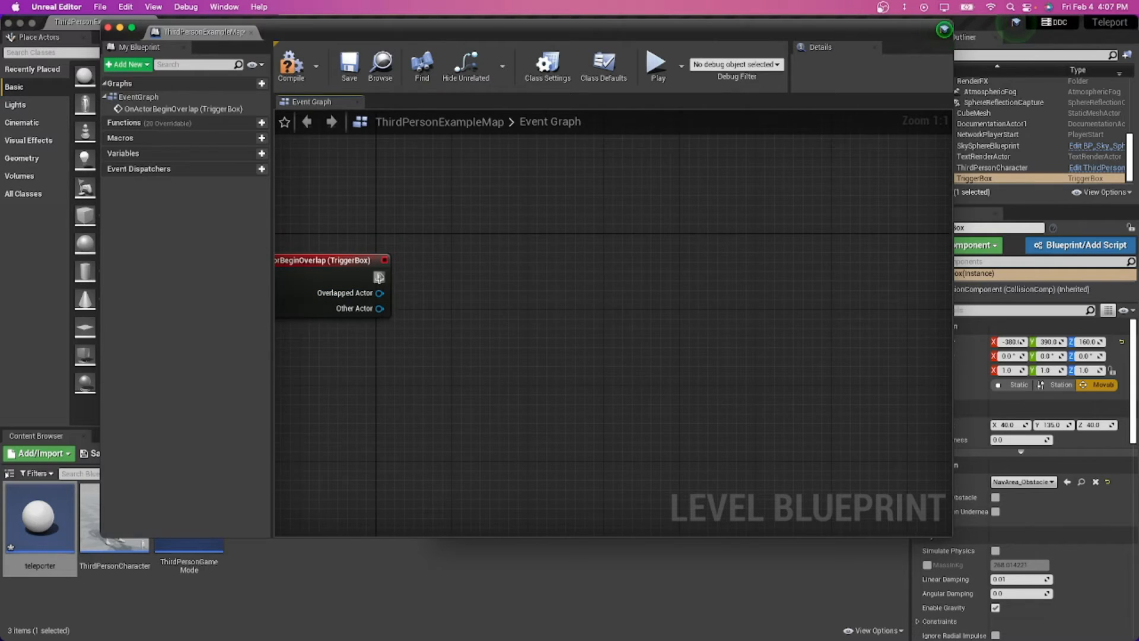
left_click_drag(380, 277, 501, 278)
type("teleport")
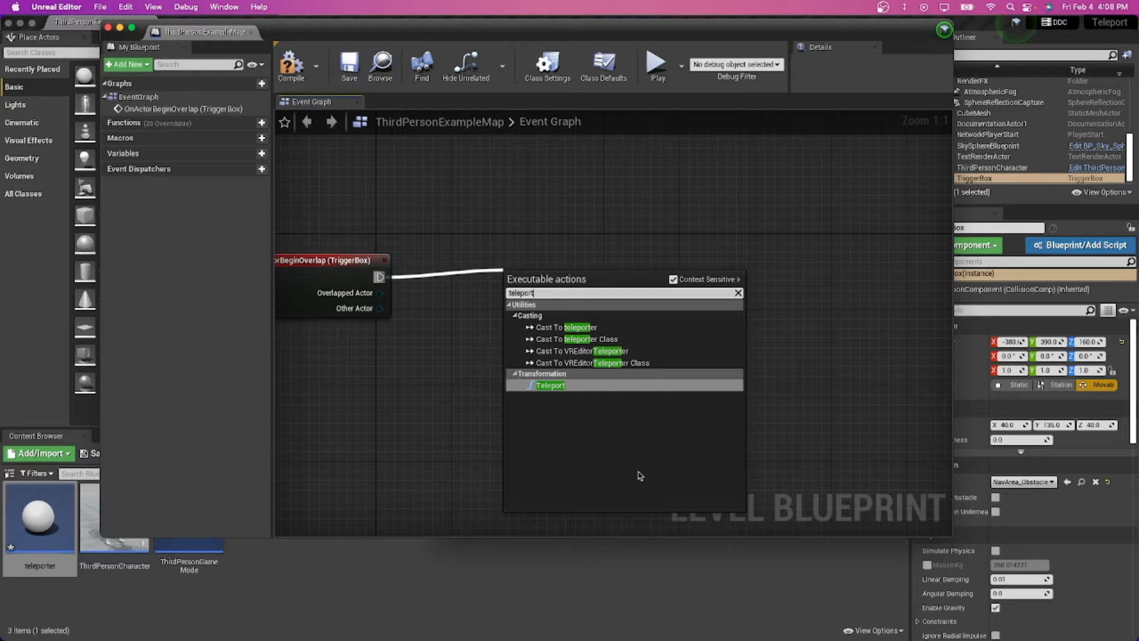
mouse_move(549, 385)
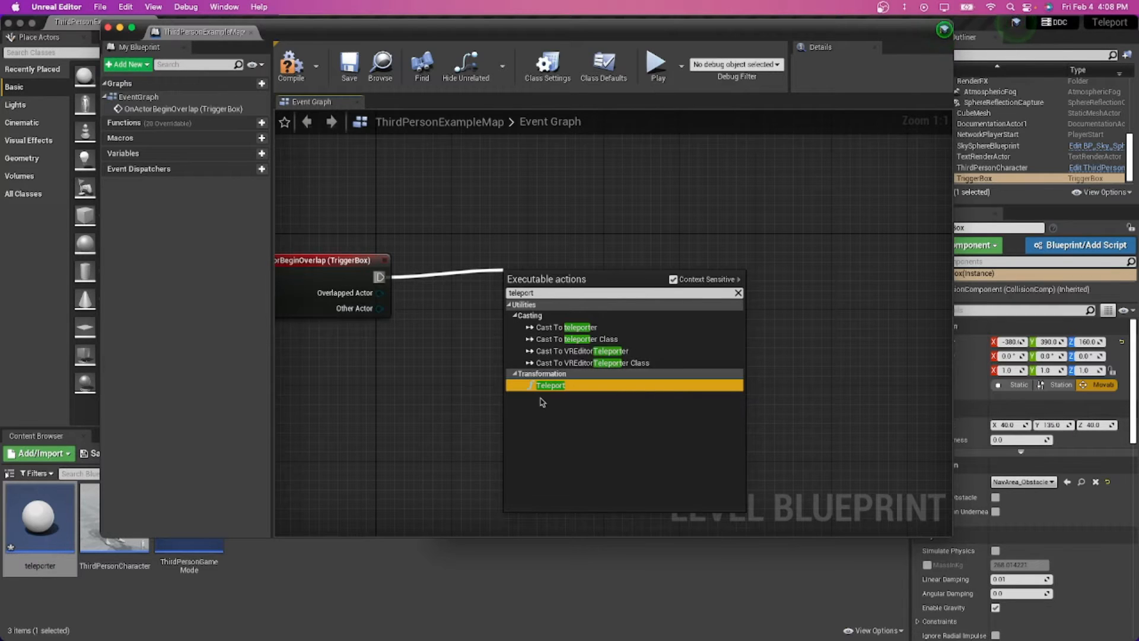
left_click(549, 384)
type("g")
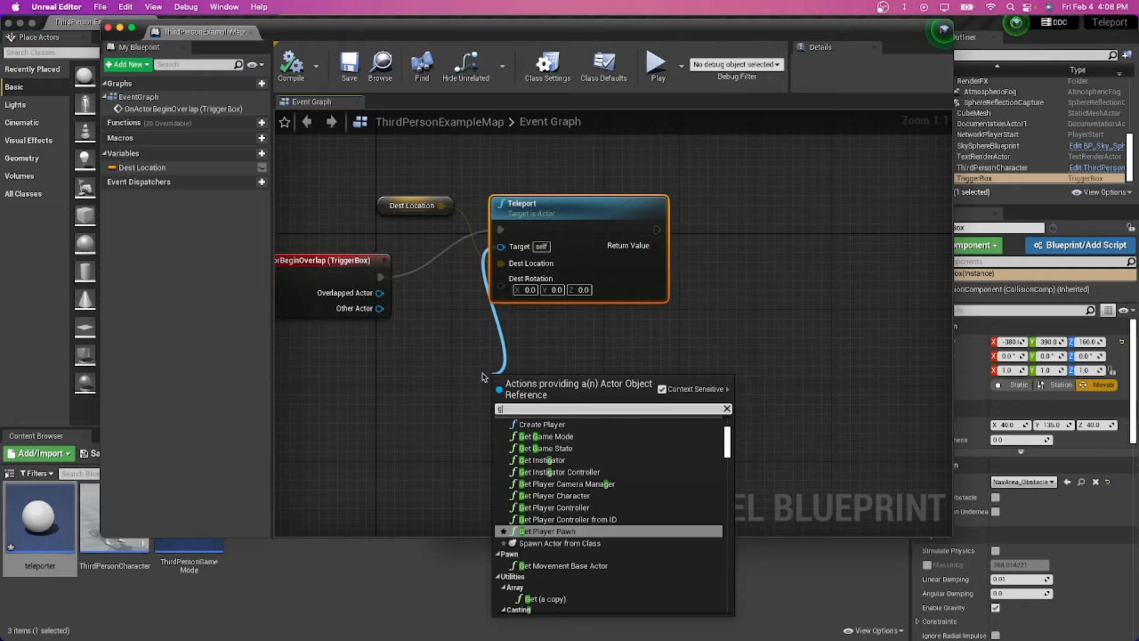
type("et player cha")
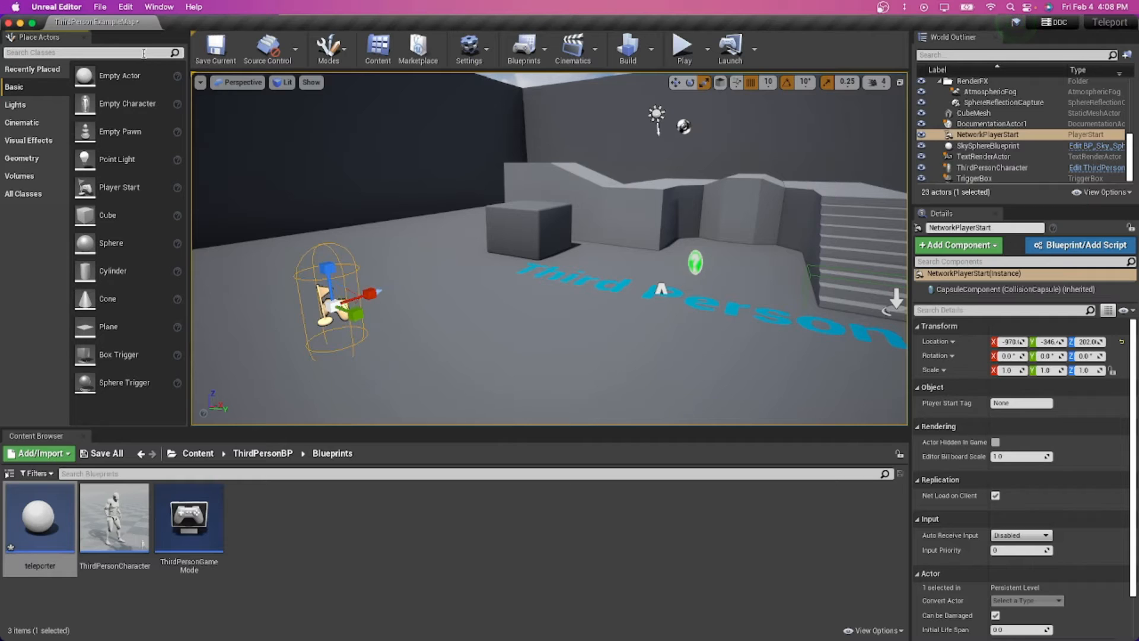
Place a Target Point beside the small block and raise it above the floor
type("point")
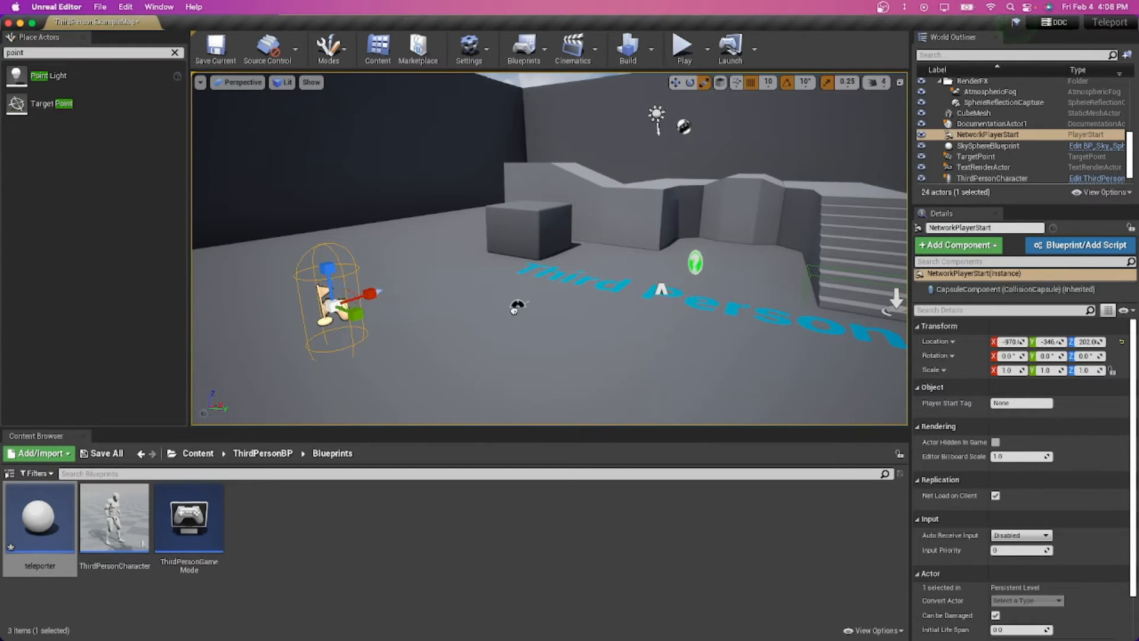
left_click(976, 157)
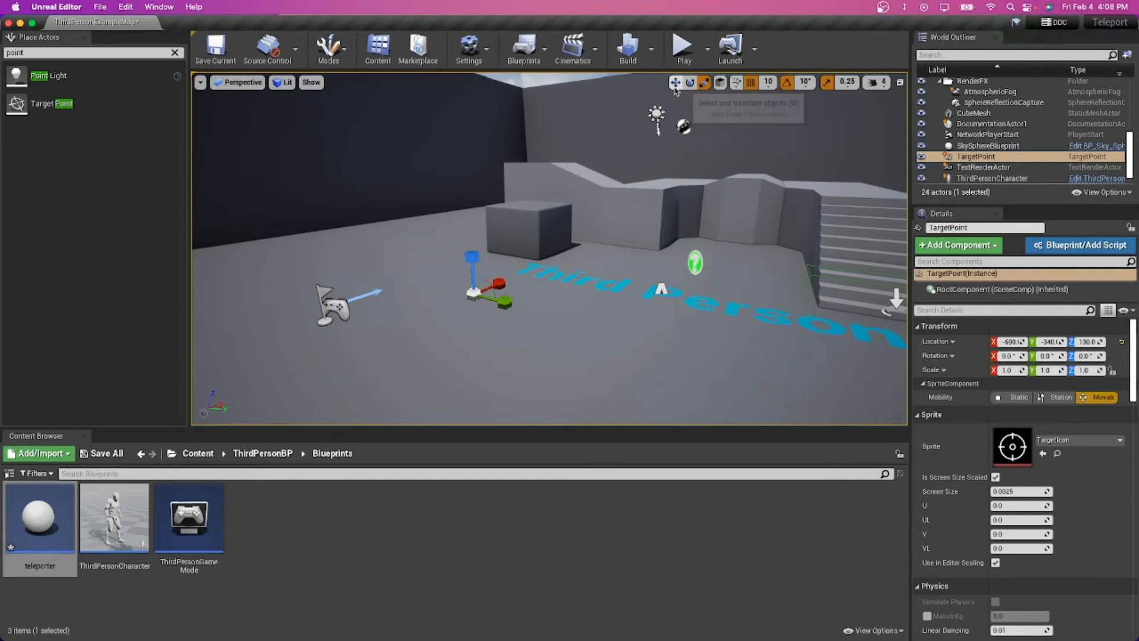
left_click(674, 82)
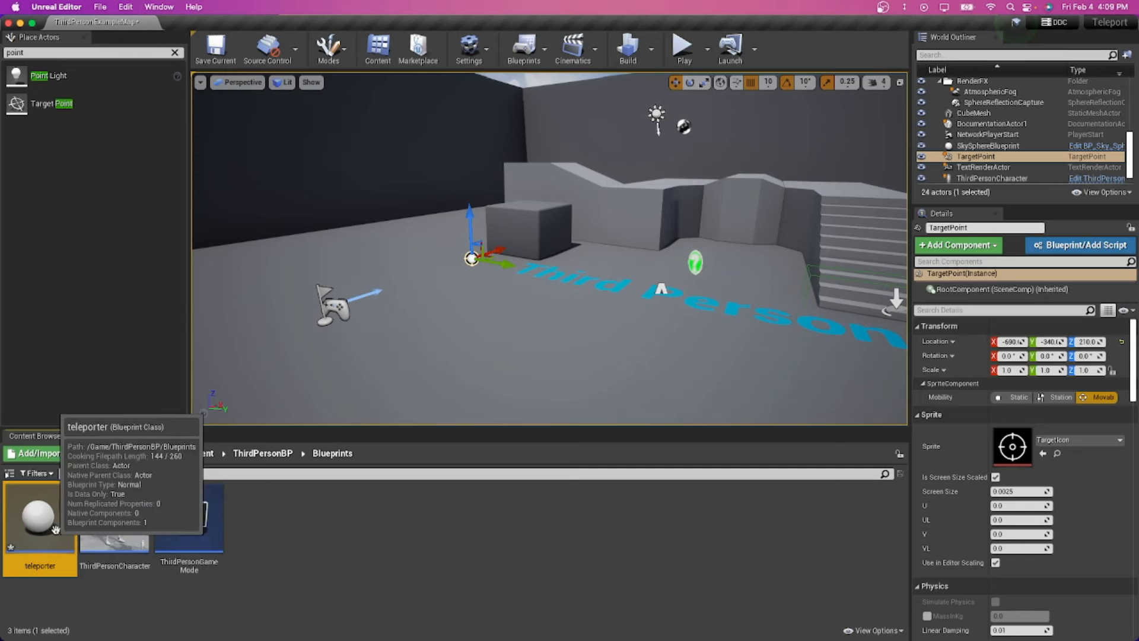
In the level blueprint, feed the TargetPoint reference into a GetActorLocation node
left_click(523, 50)
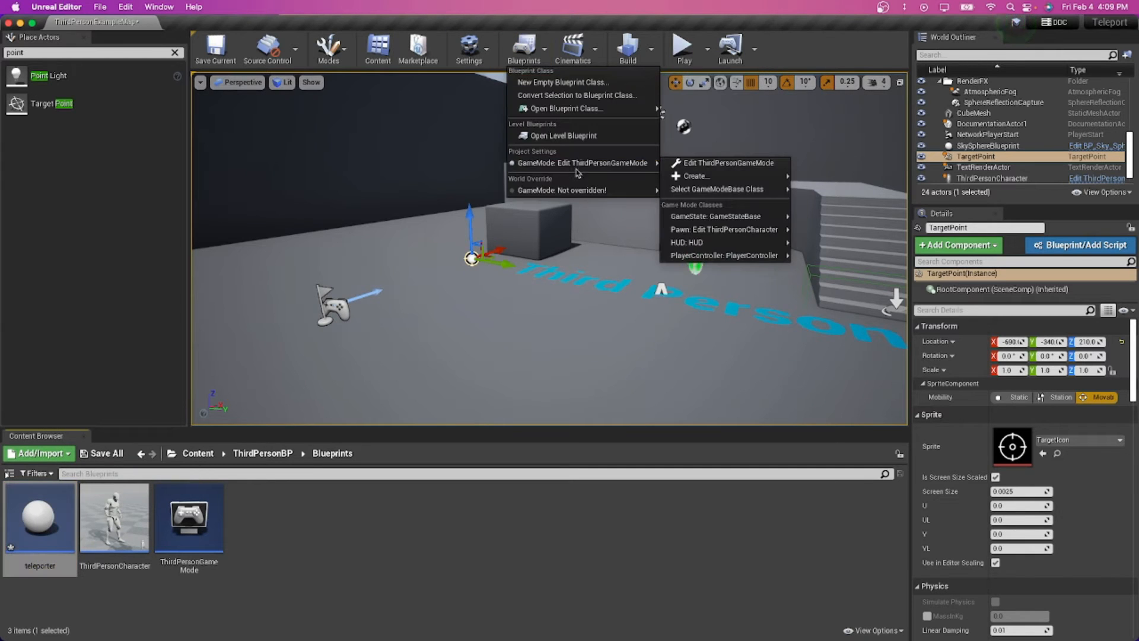
left_click(725, 163)
type("getactorlo")
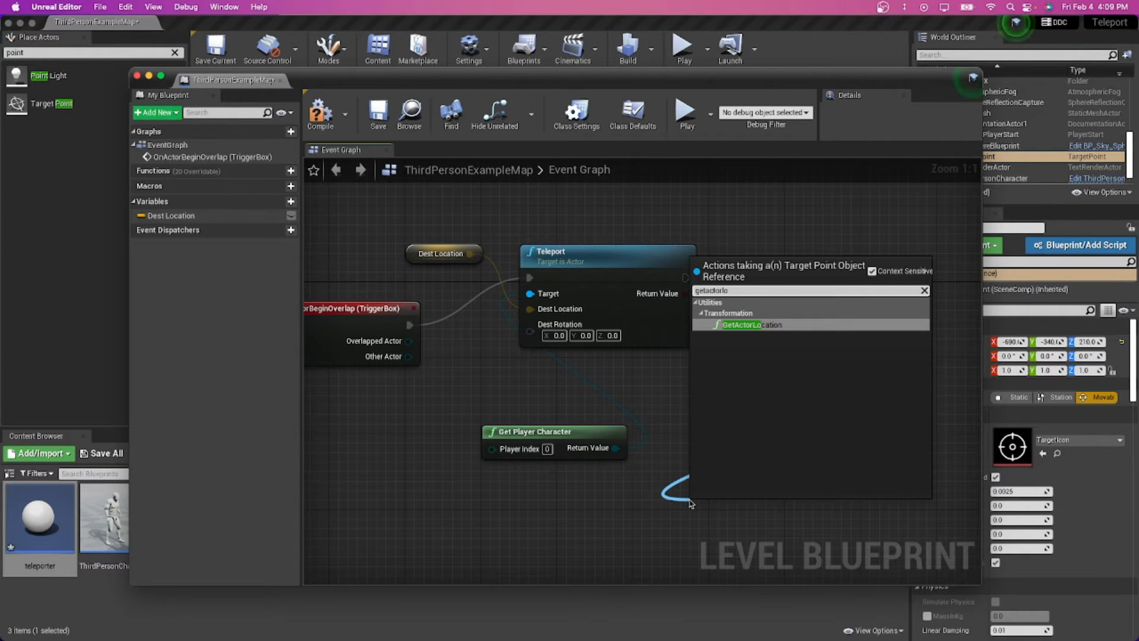
left_click(748, 325)
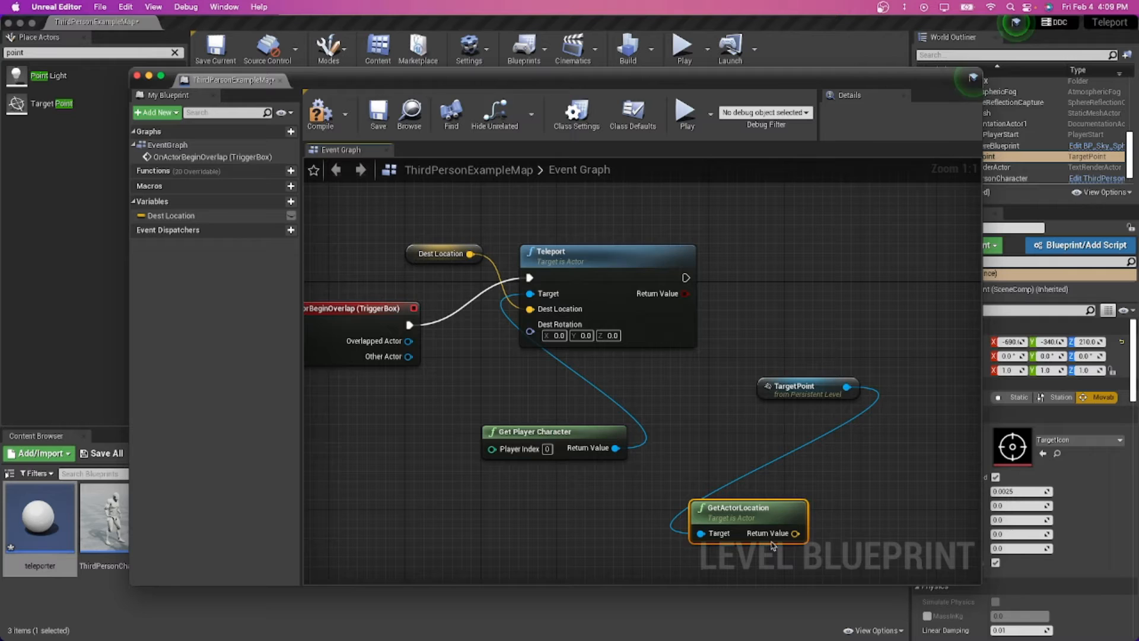
left_click_drag(791, 533, 530, 293)
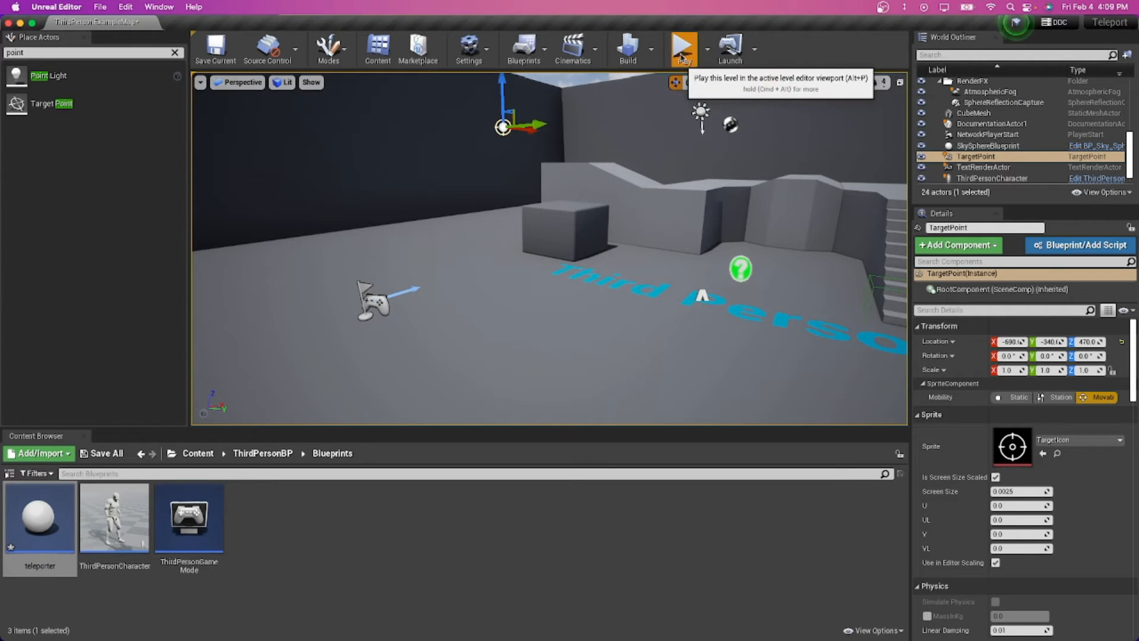
Test-play the level to try the trigger-box teleport, then stop the session
left_click(680, 49)
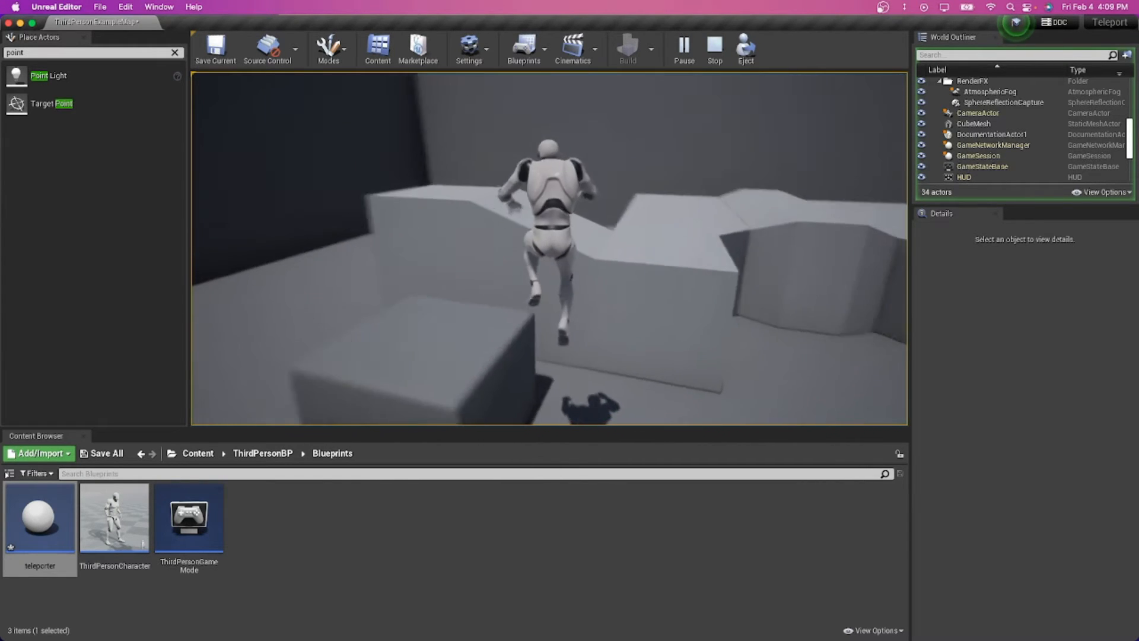
left_click(713, 50)
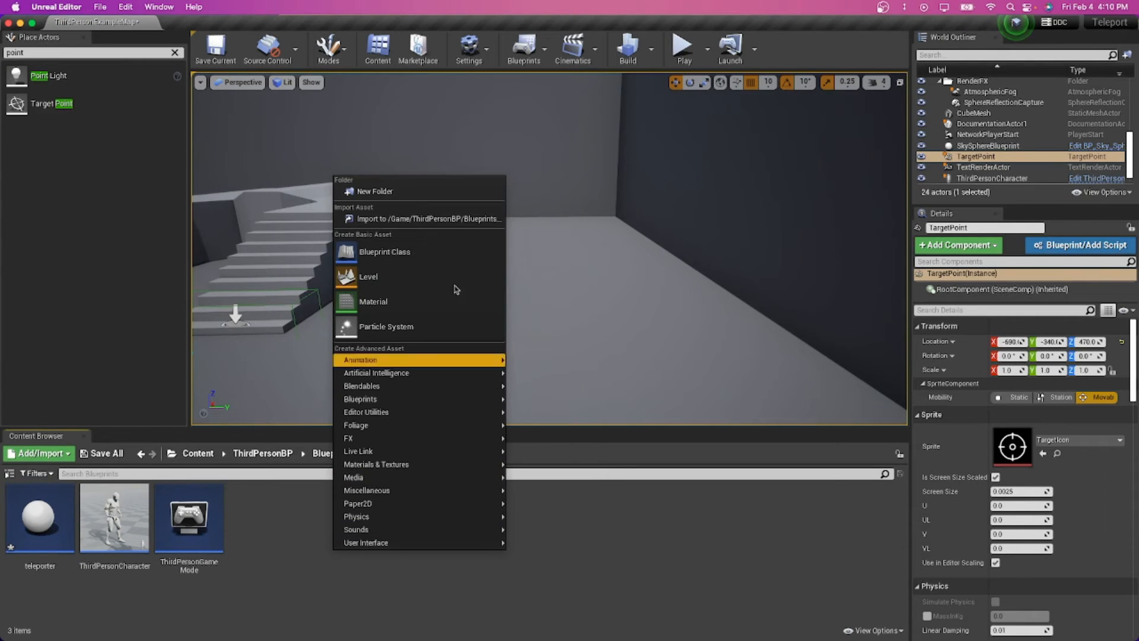
mouse_move(454, 290)
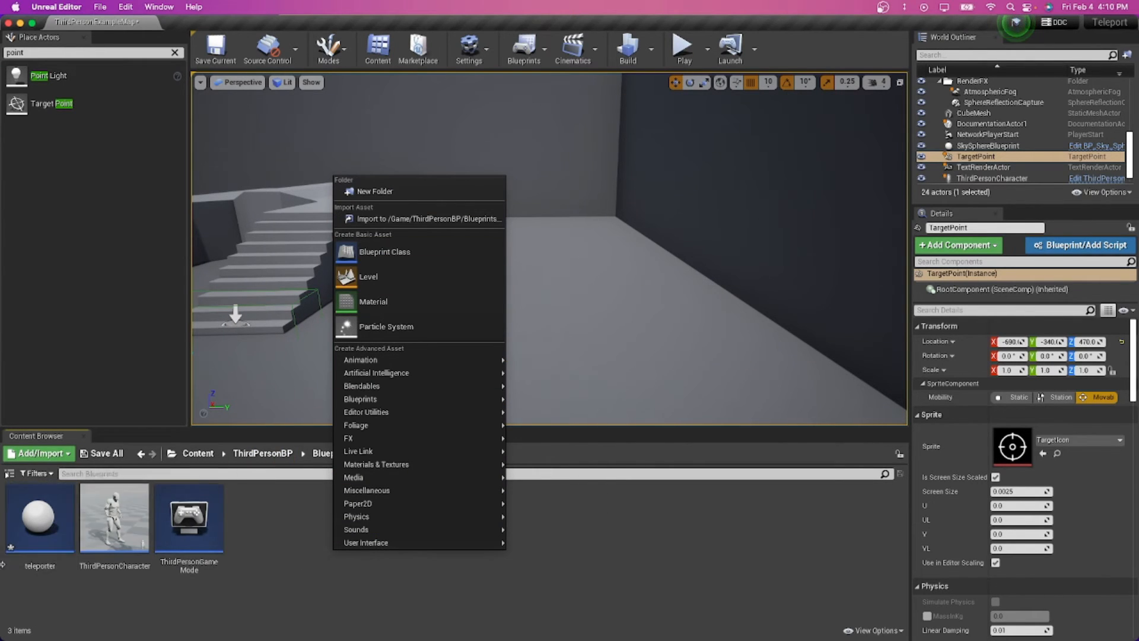
Give the teleporter blueprint a Cube component using the OverlapAllDynamic collision preset
double_click(39, 516)
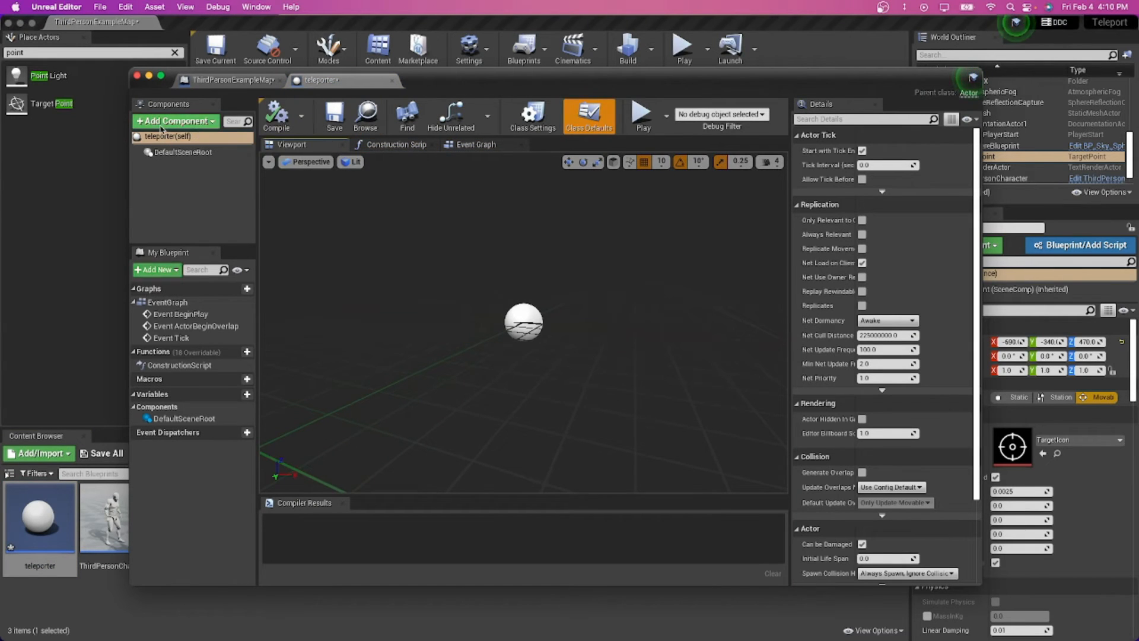
left_click(174, 121)
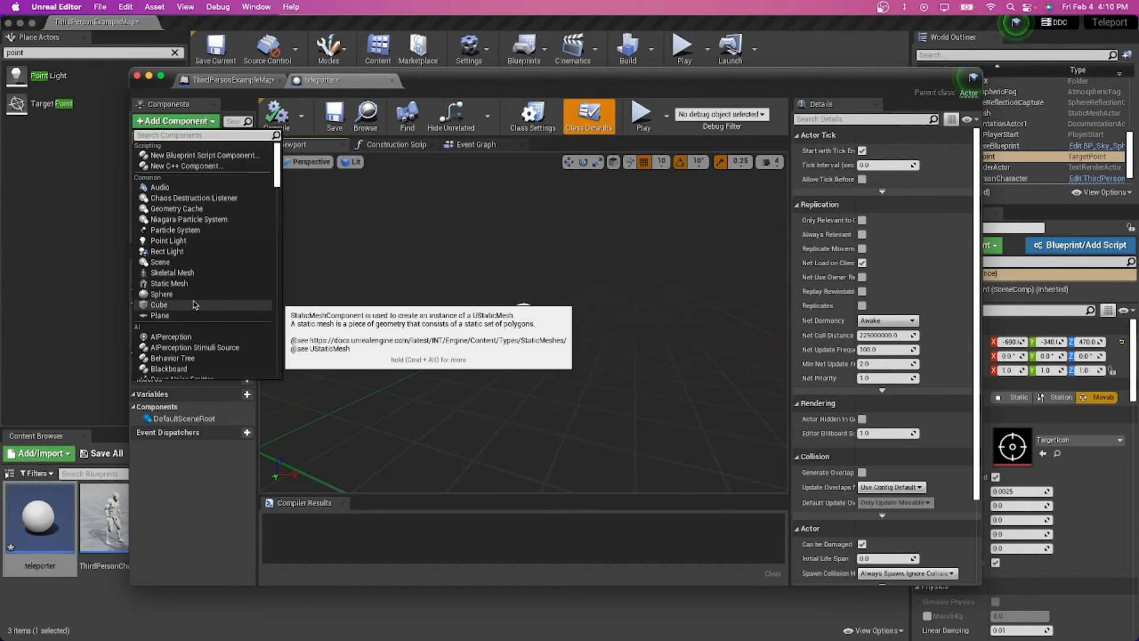
left_click(158, 305)
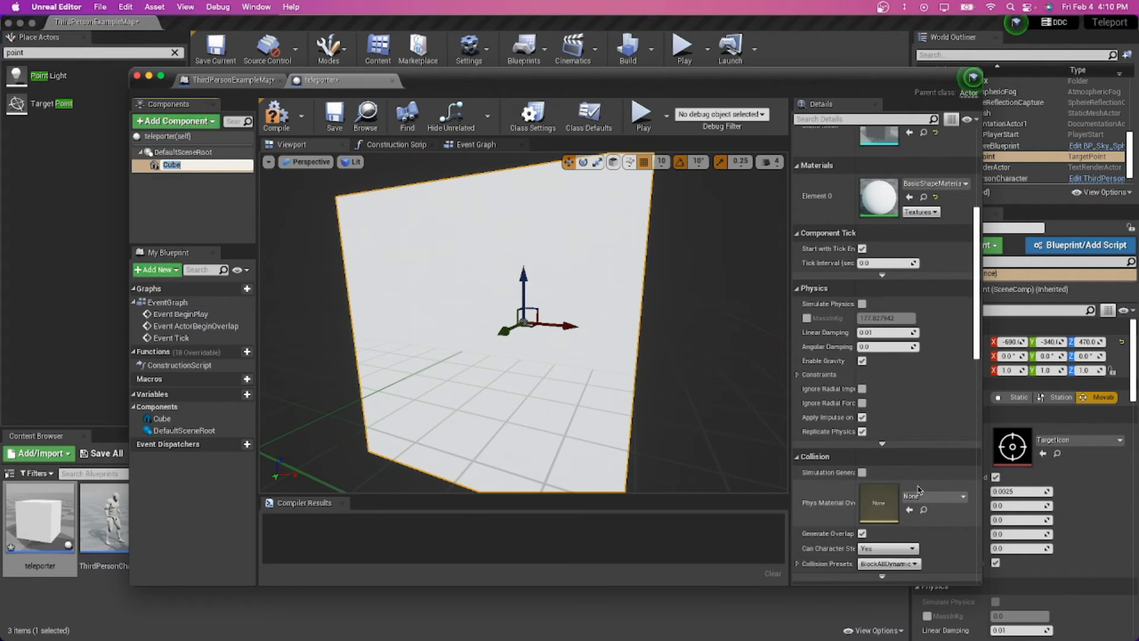
scroll("down", 3)
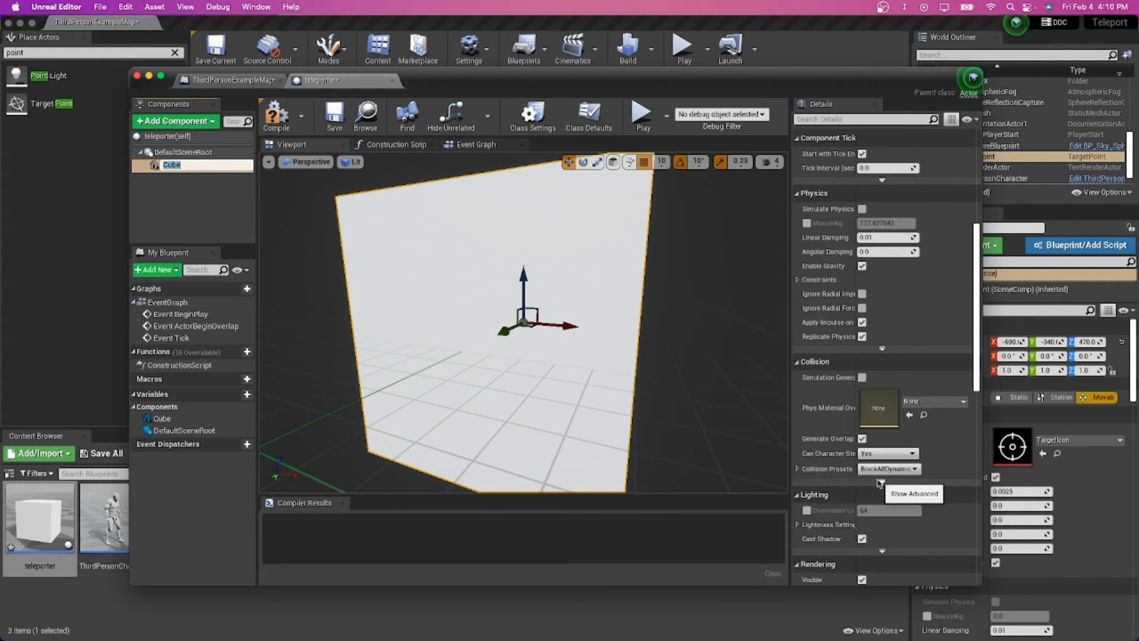
left_click(913, 467)
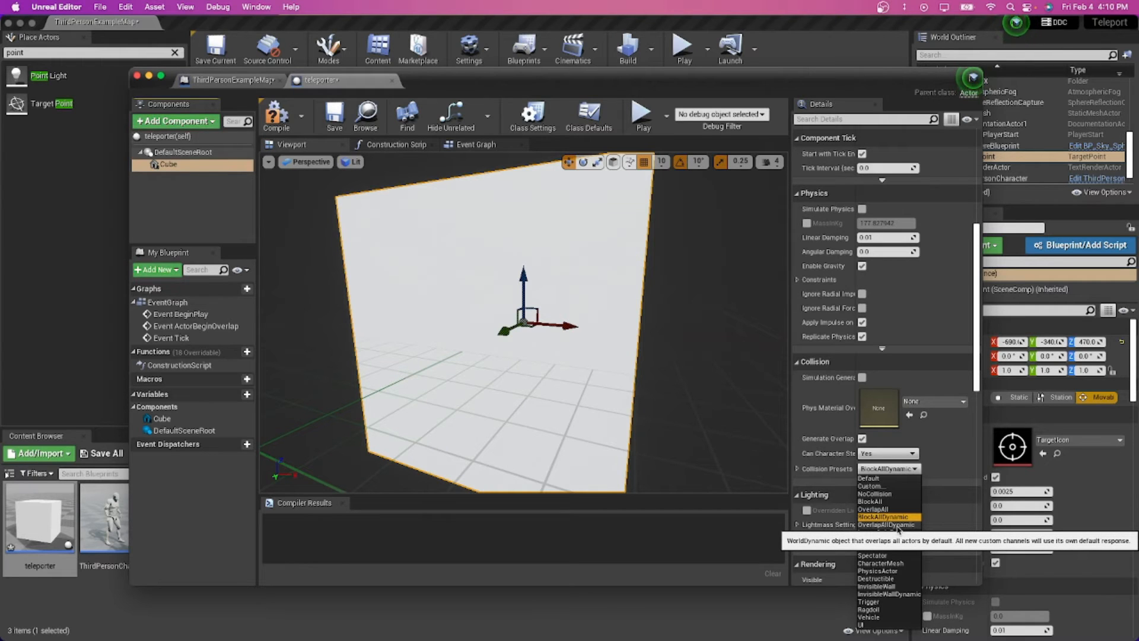
left_click(882, 516)
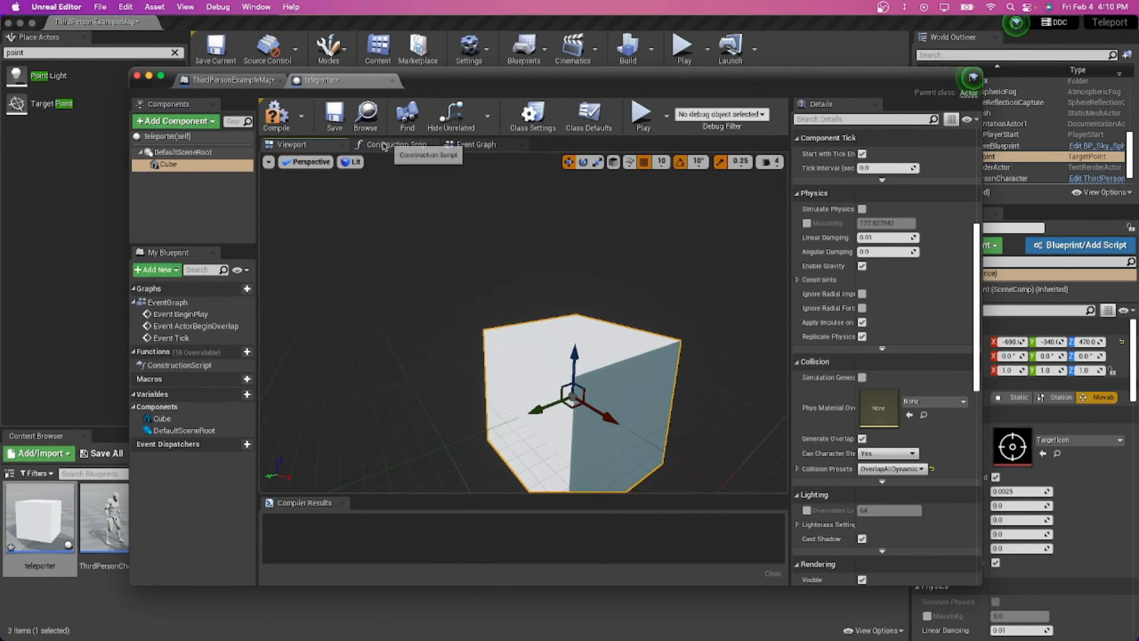
left_click(396, 144)
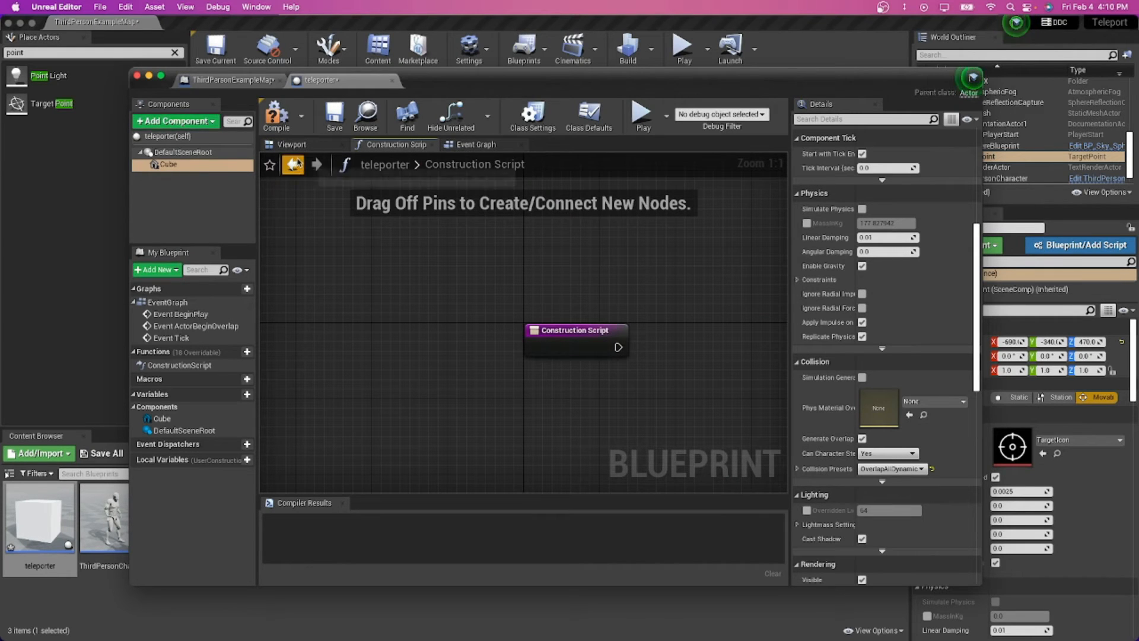
Wire ActorBeginOverlap to Teleport the player character to -16, -80, 512, compile and close
left_click(474, 143)
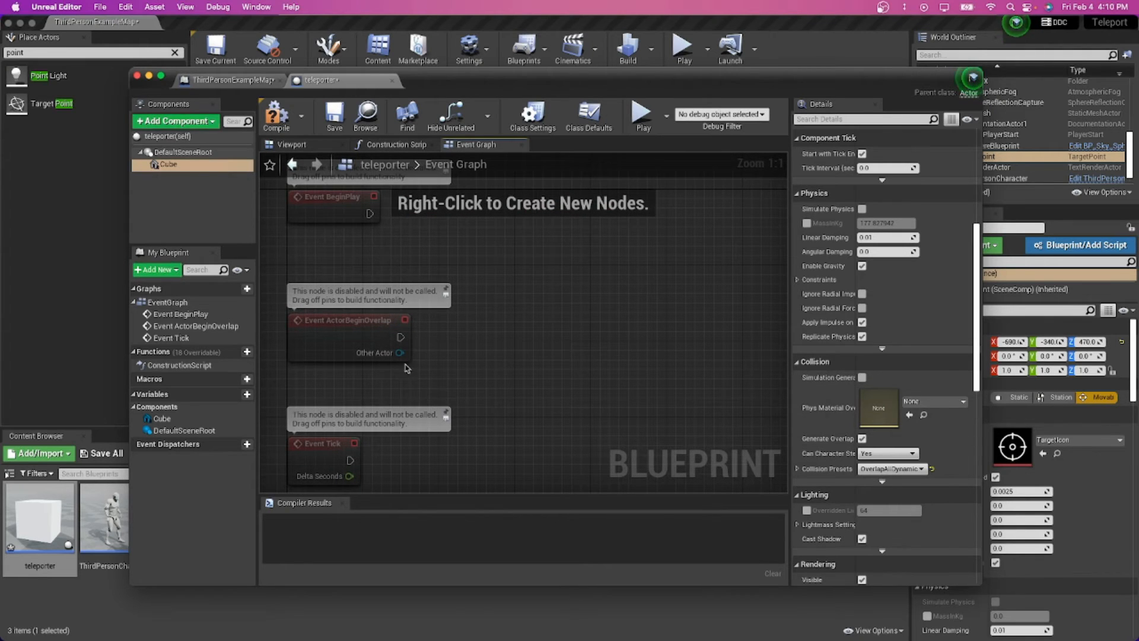
mouse_move(392, 346)
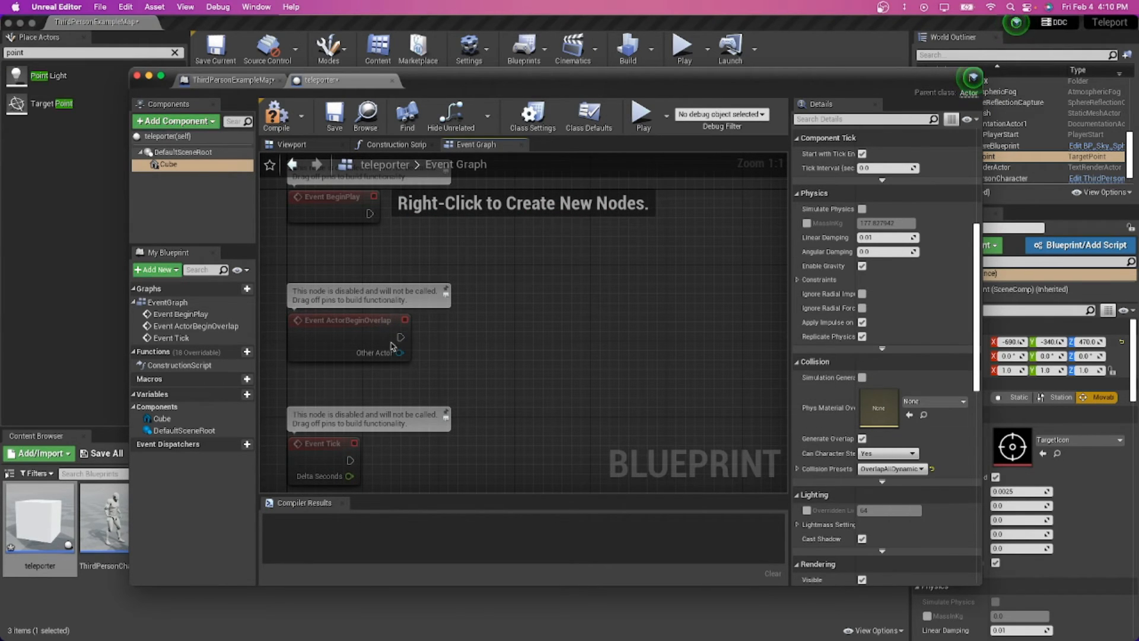
left_click_drag(400, 338, 467, 342)
type("telep")
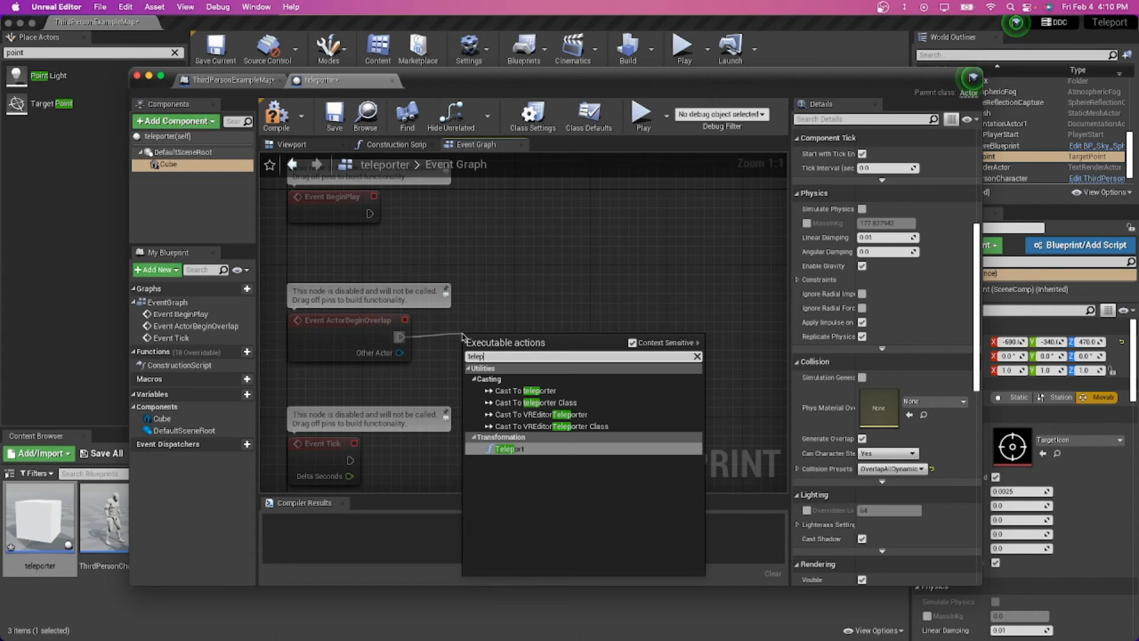
left_click(511, 449)
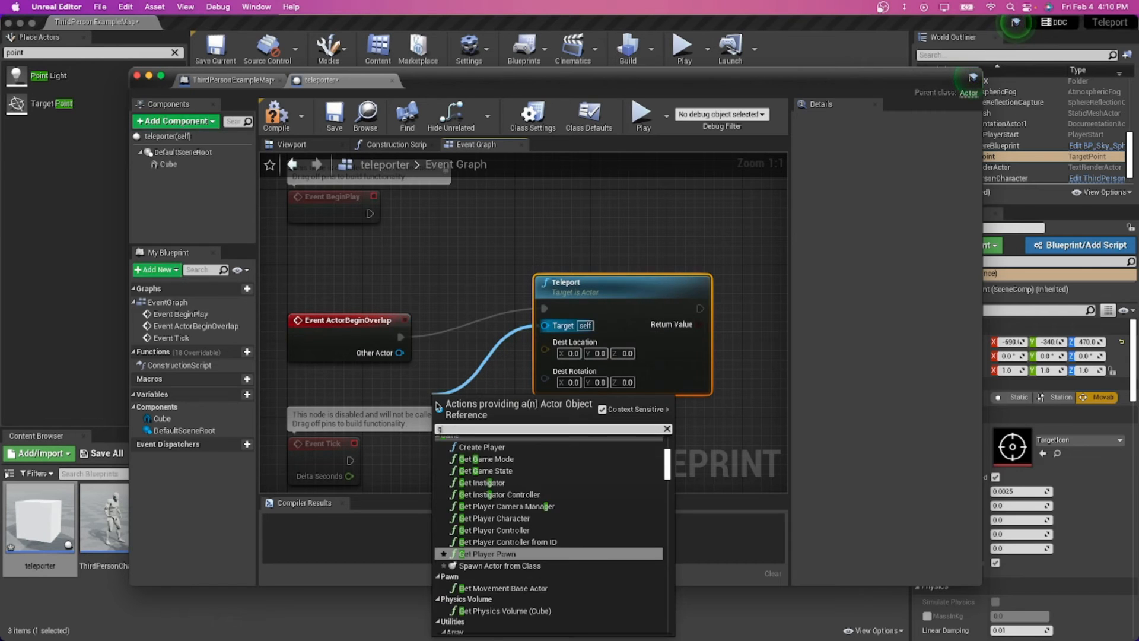
type("get player char")
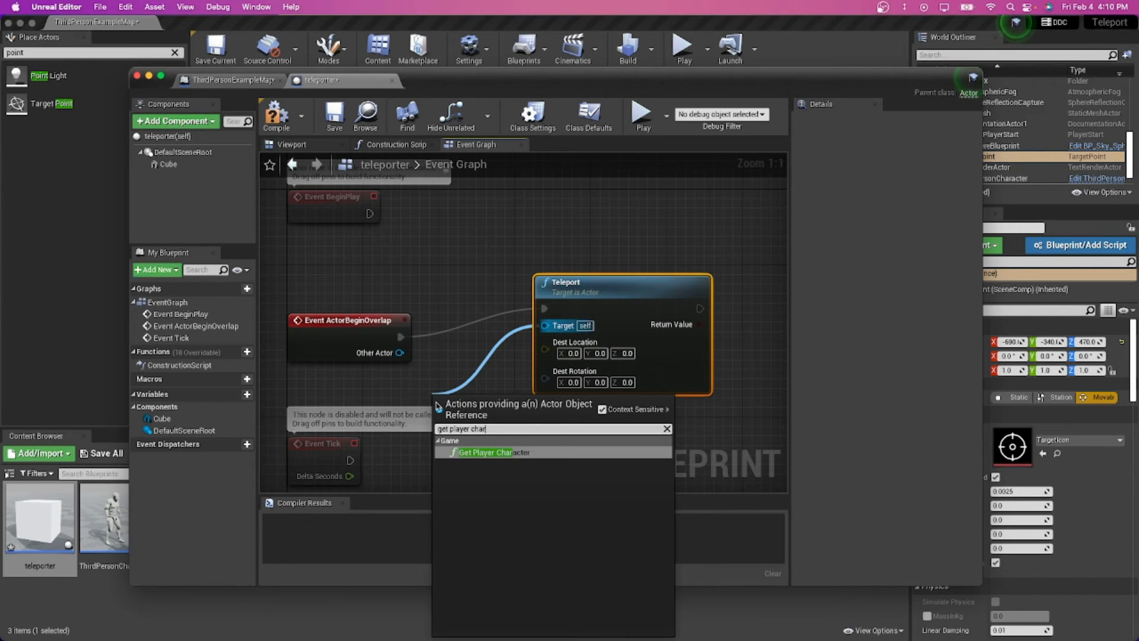
left_click(494, 452)
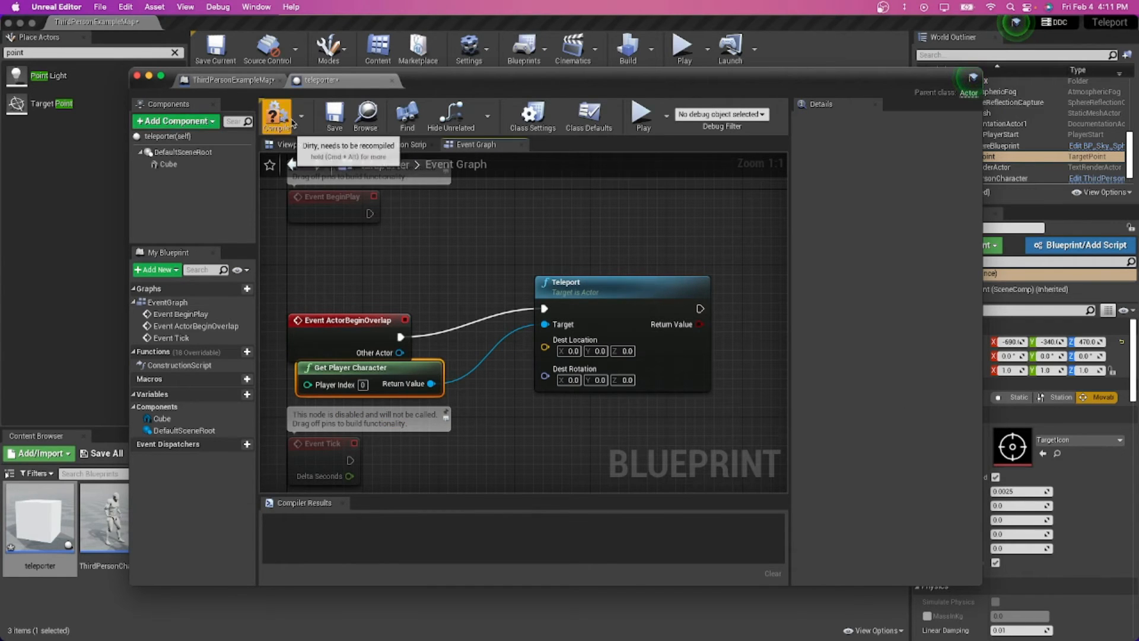
left_click(276, 116)
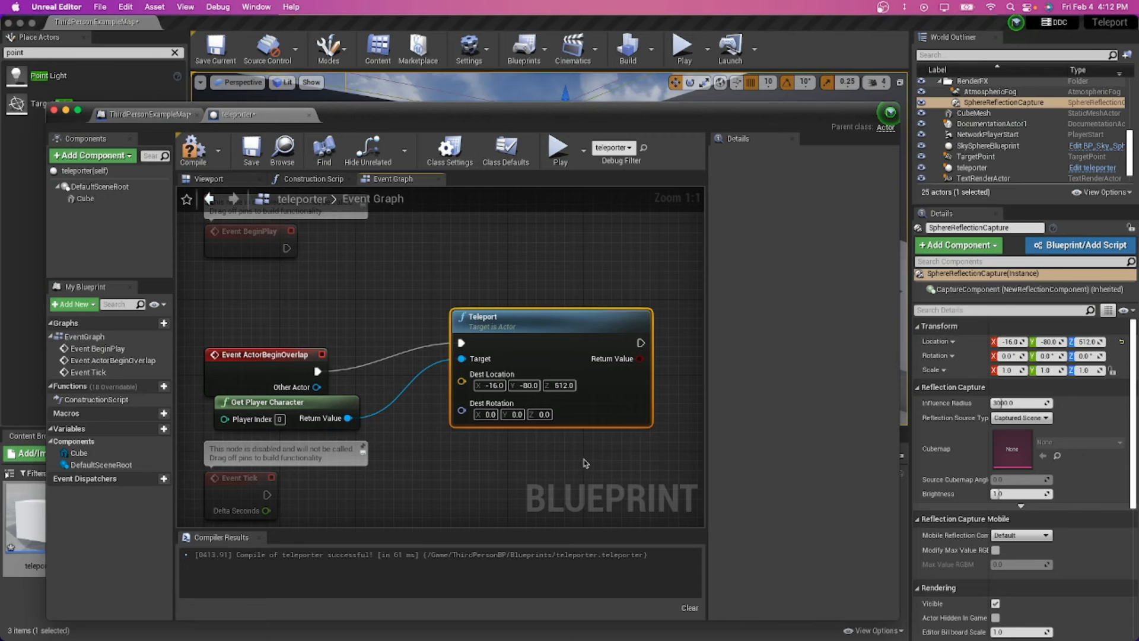
left_click(193, 151)
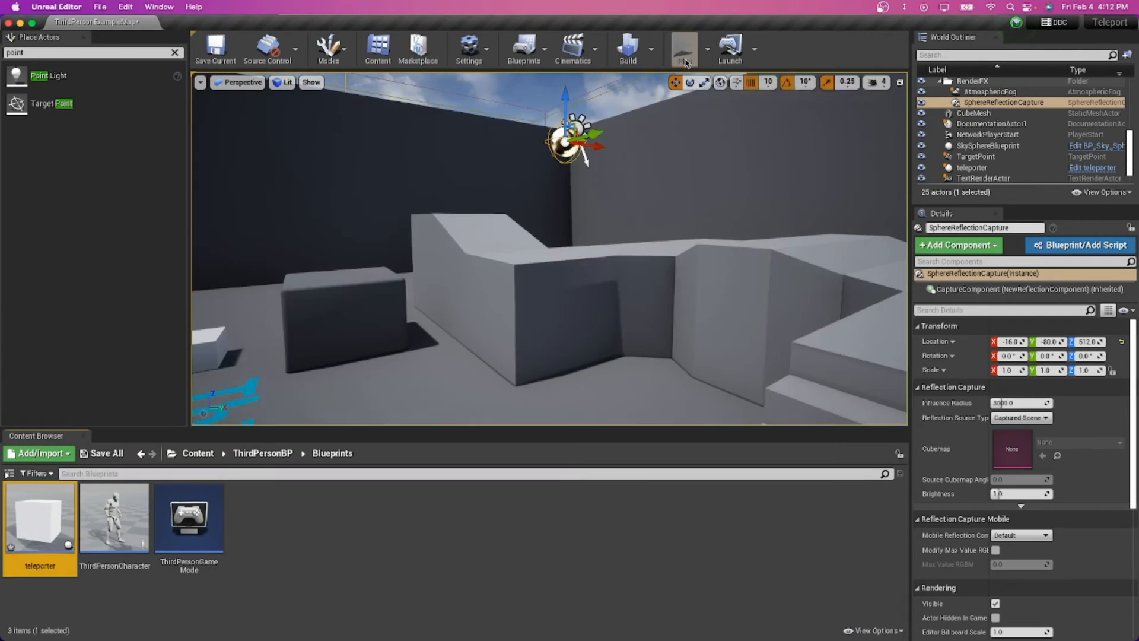
Test-play the level with the cube teleporter before starting the new CoolMap level
left_click(682, 50)
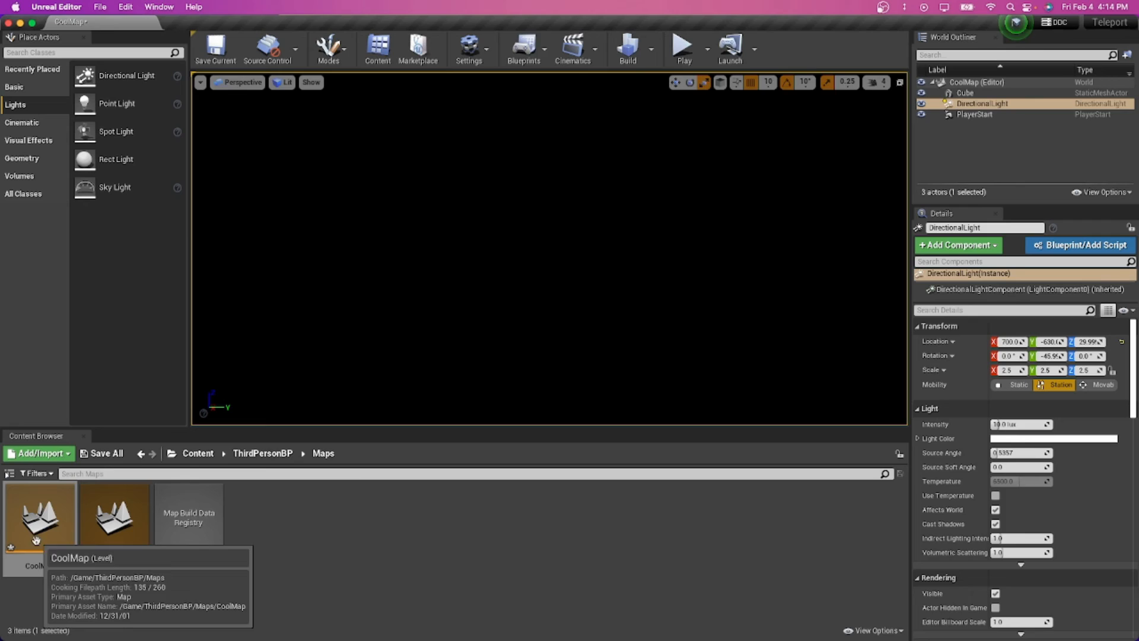
Run a quick test play of CoolMap, stop it, then start playing again after placing the cubes and trigger box
left_click(681, 49)
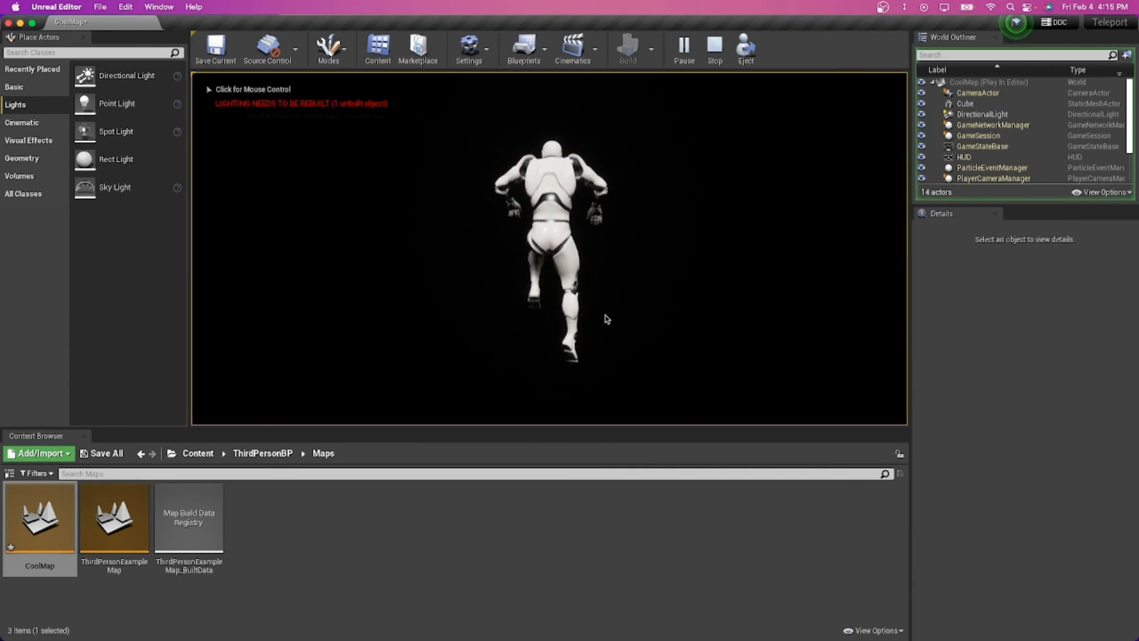
left_click(713, 50)
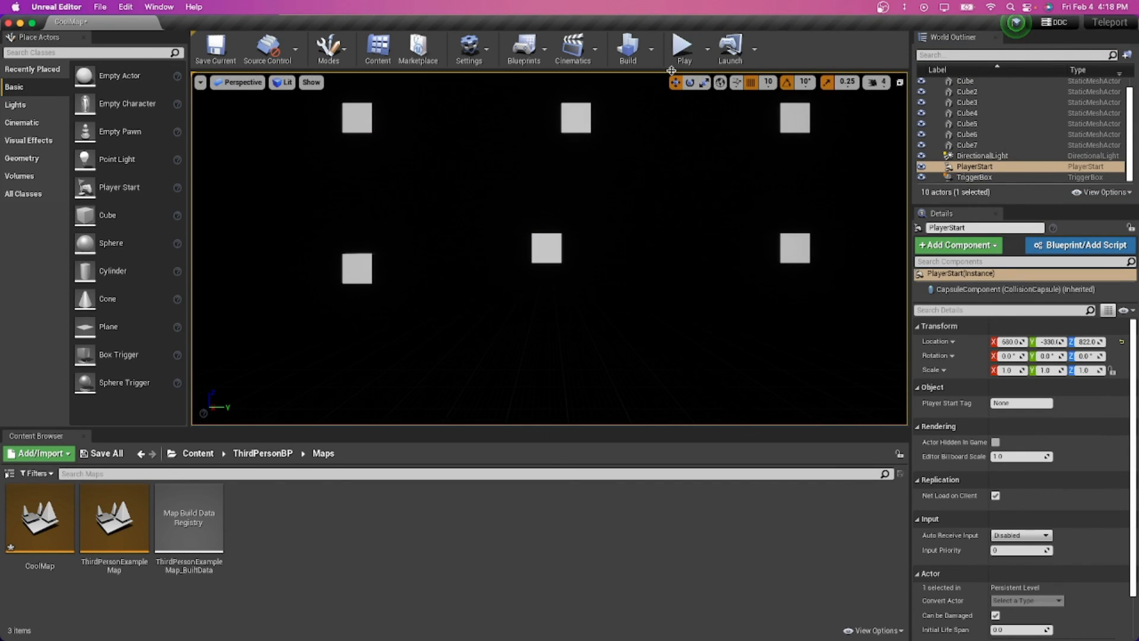
mouse_move(681, 47)
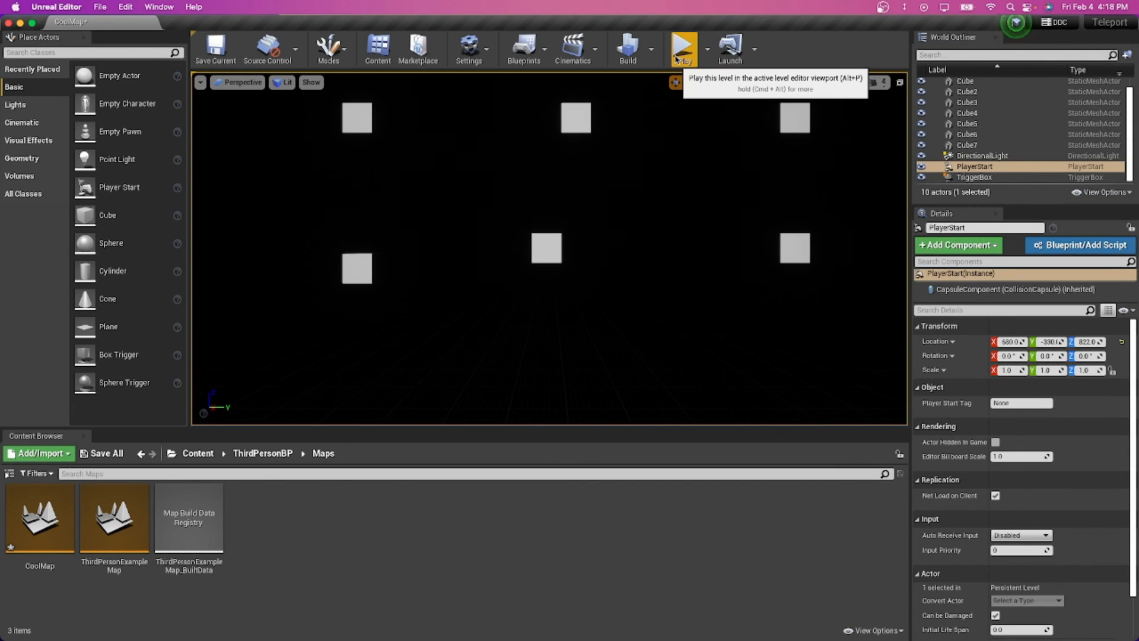
left_click(682, 48)
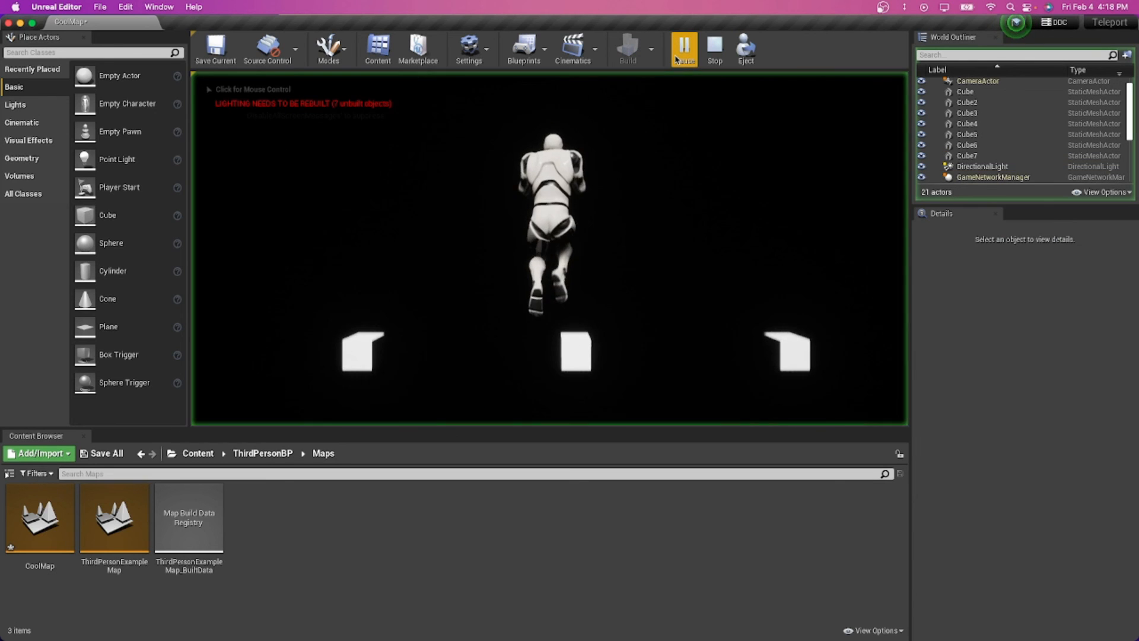